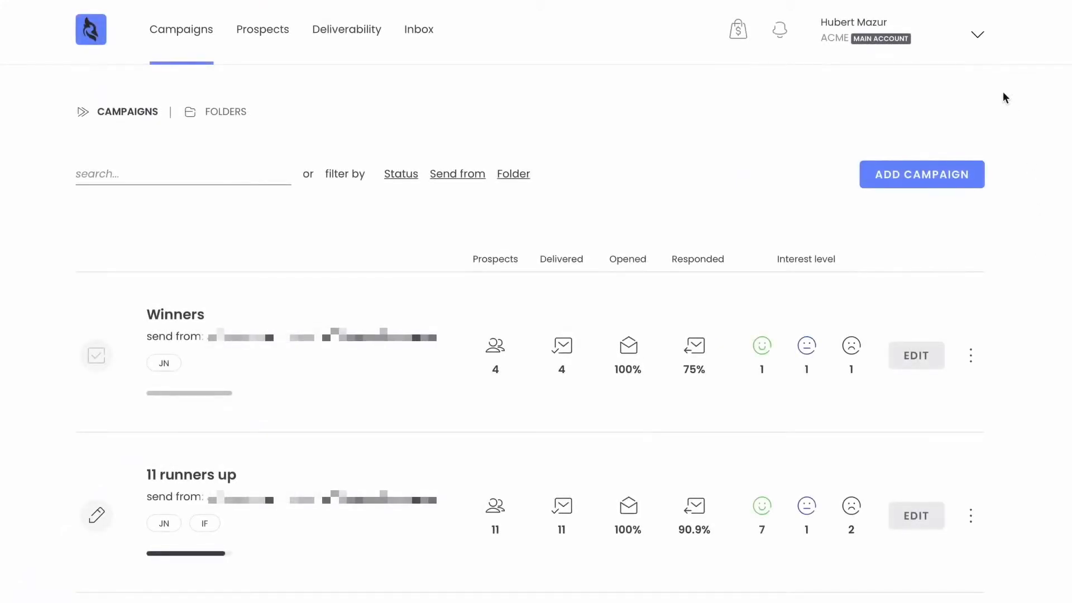
Switch from the ACME account to the Agency ACME companies dashboard via the account menu.
{"action": "left_click", "coordinate": [978, 34]}
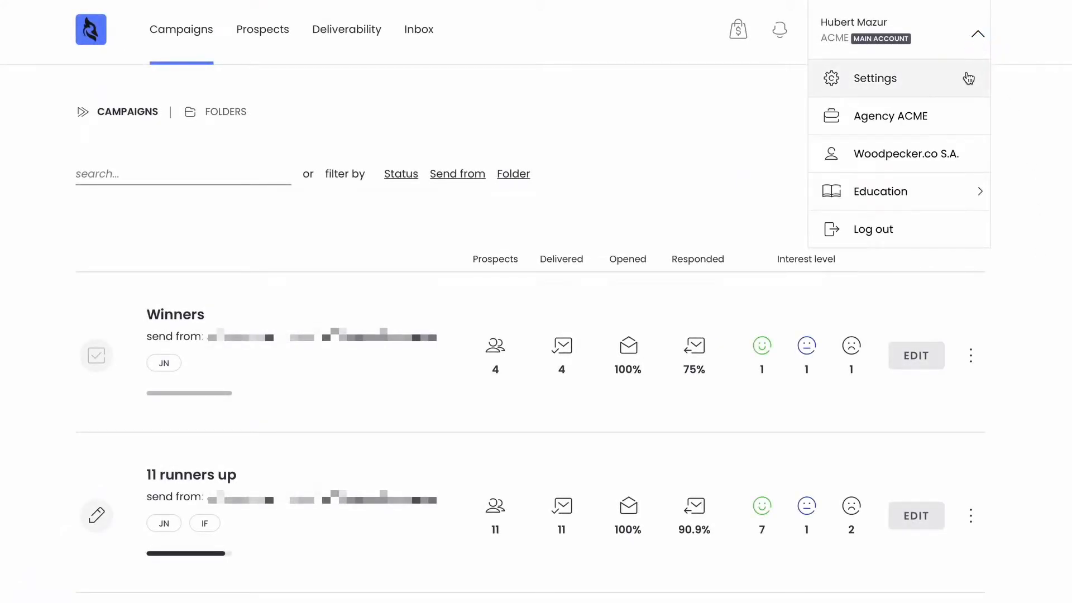
{"action": "left_click", "coordinate": [890, 115]}
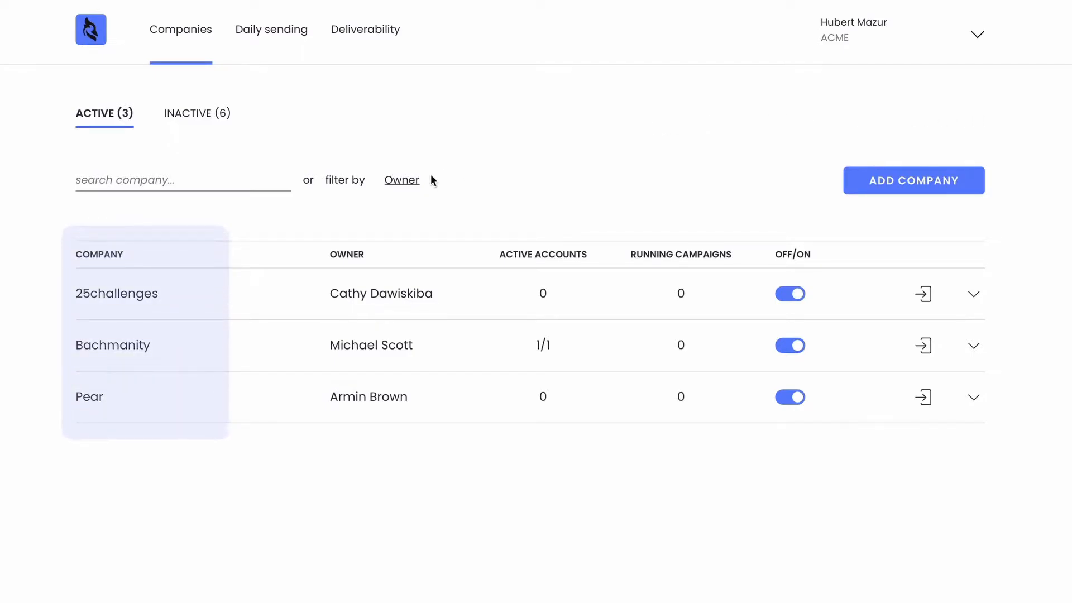
{"action": "mouse_move", "coordinate": [156, 367]}
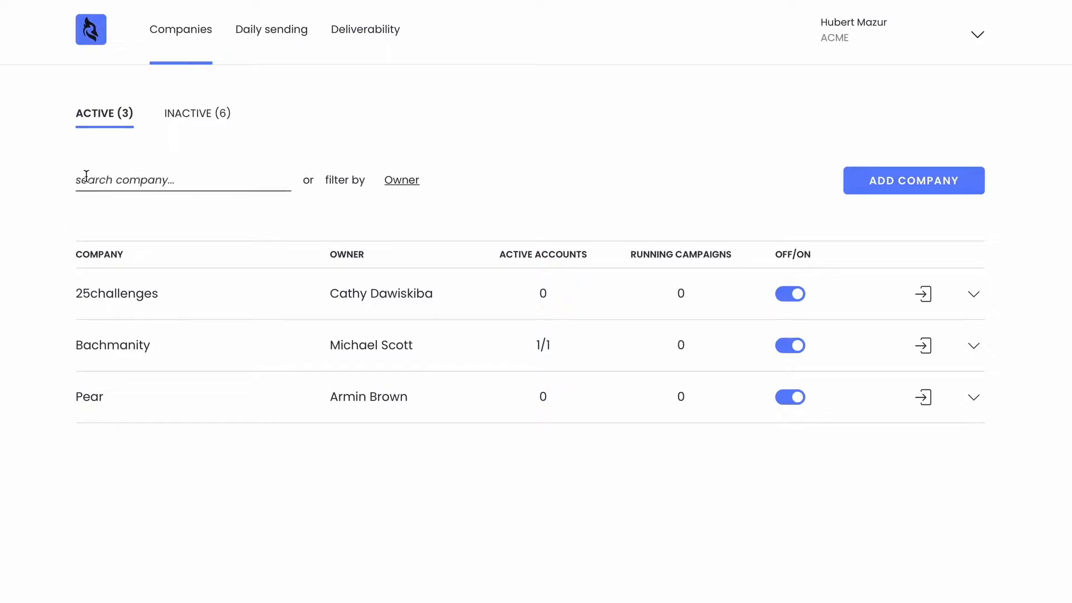
{"action": "mouse_move", "coordinate": [361, 46]}
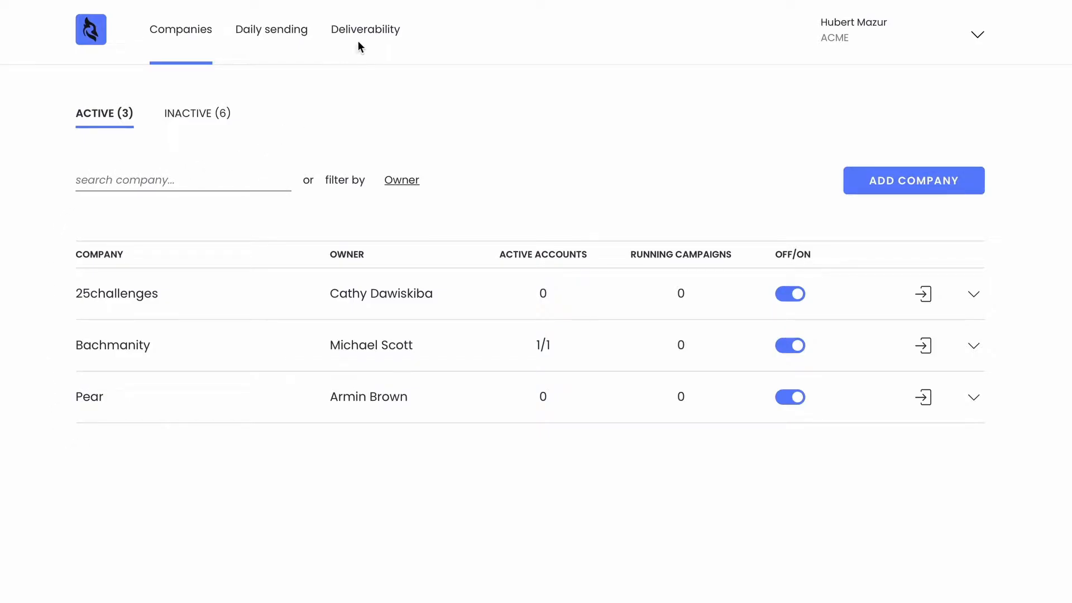
Show the Deliverability stats and expand the first company's daily sent-versus-delivered chart.
{"action": "left_click", "coordinate": [366, 29]}
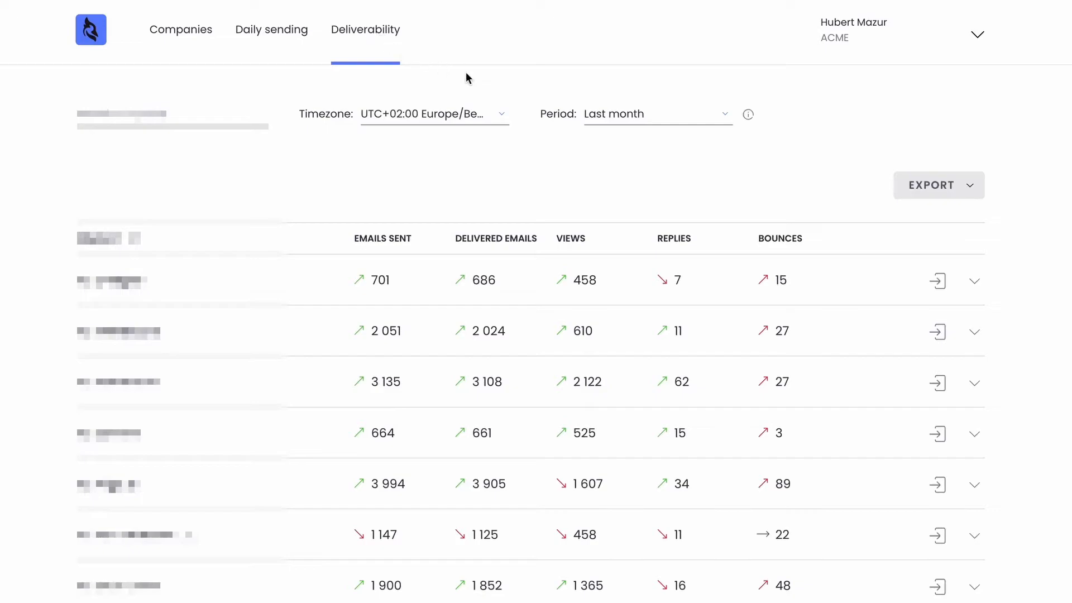
{"action": "scroll", "scroll_direction": "down", "scroll_amount": 3}
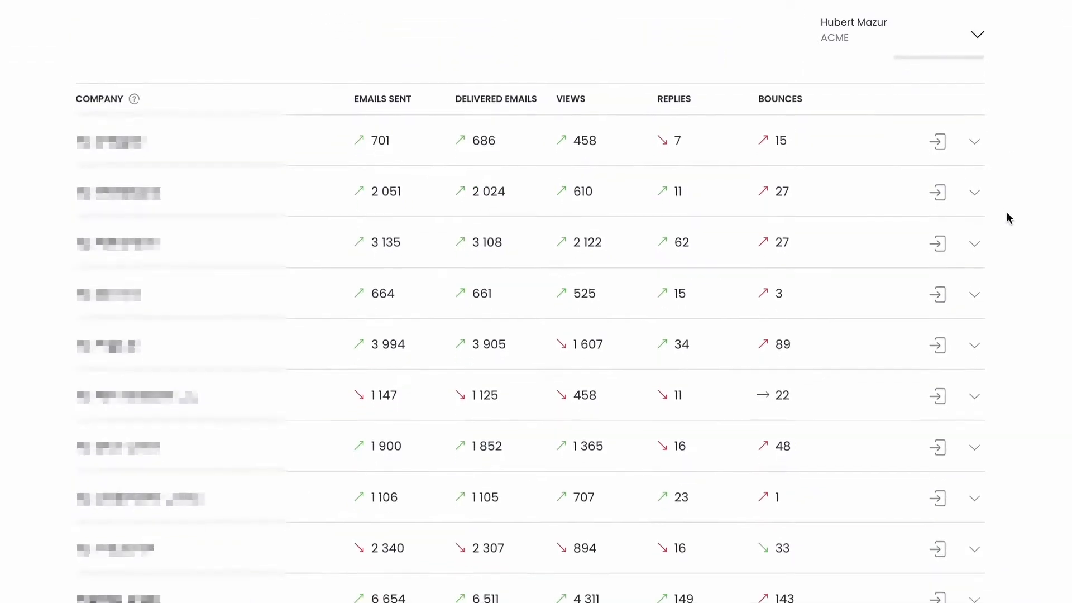
{"action": "left_click", "coordinate": [973, 141]}
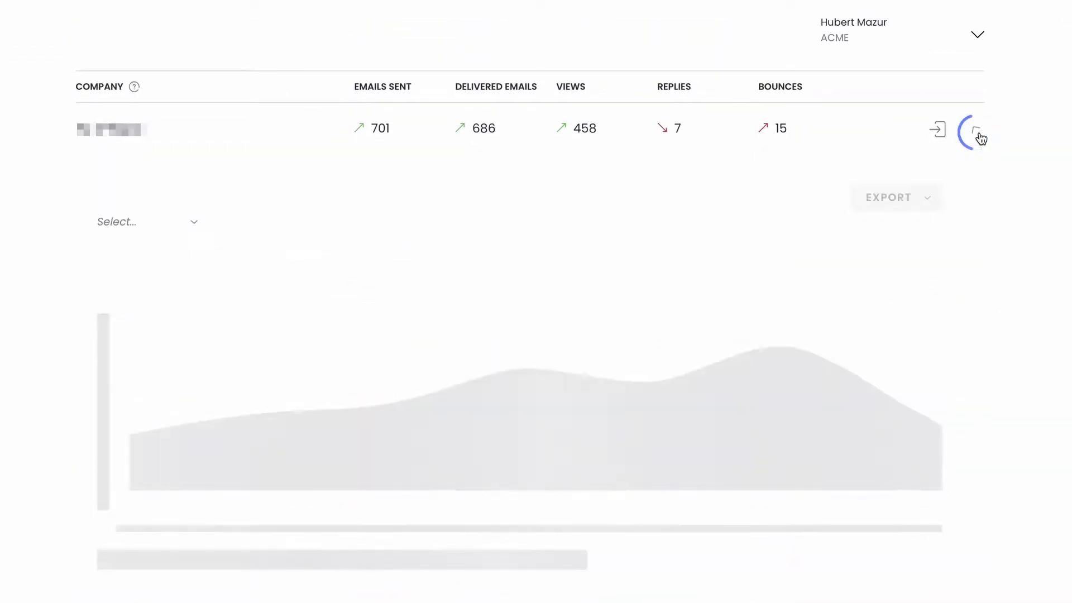
{"action": "left_click", "coordinate": [975, 130]}
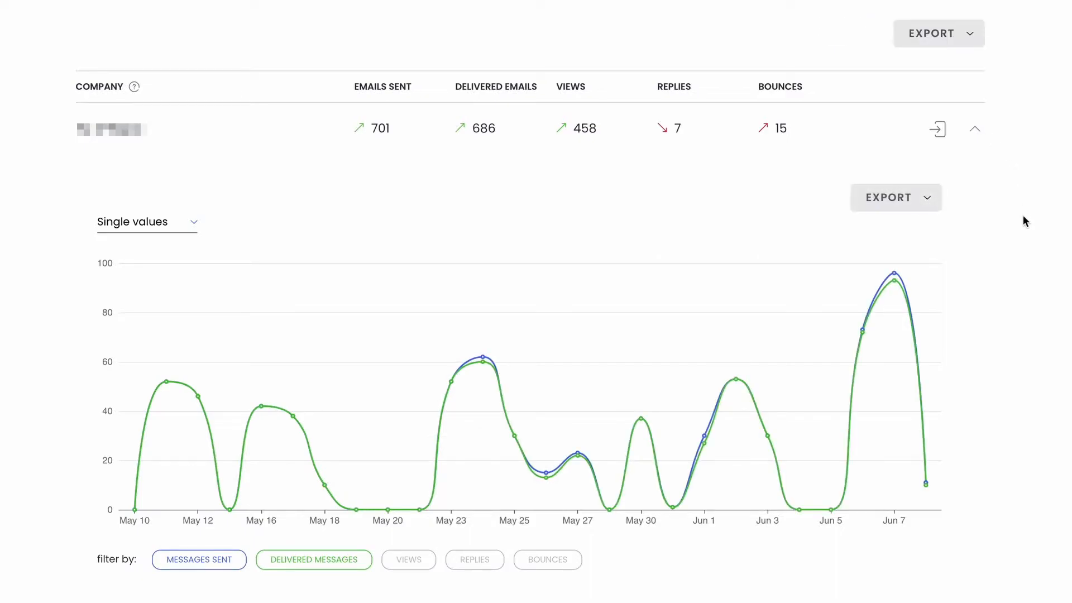
{"action": "mouse_move", "coordinate": [892, 289]}
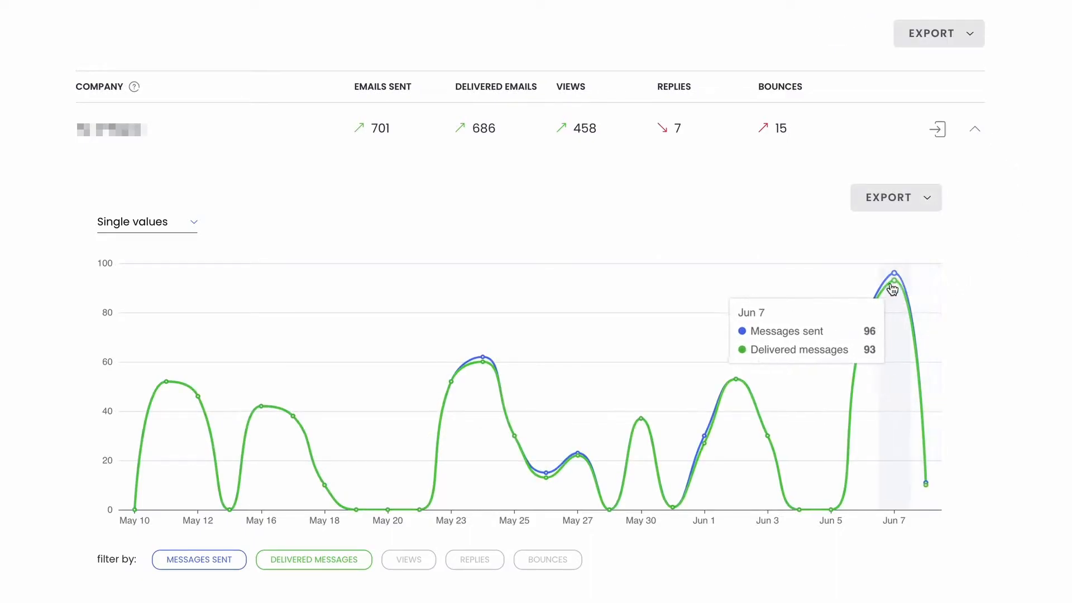
{"action": "mouse_move", "coordinate": [699, 287]}
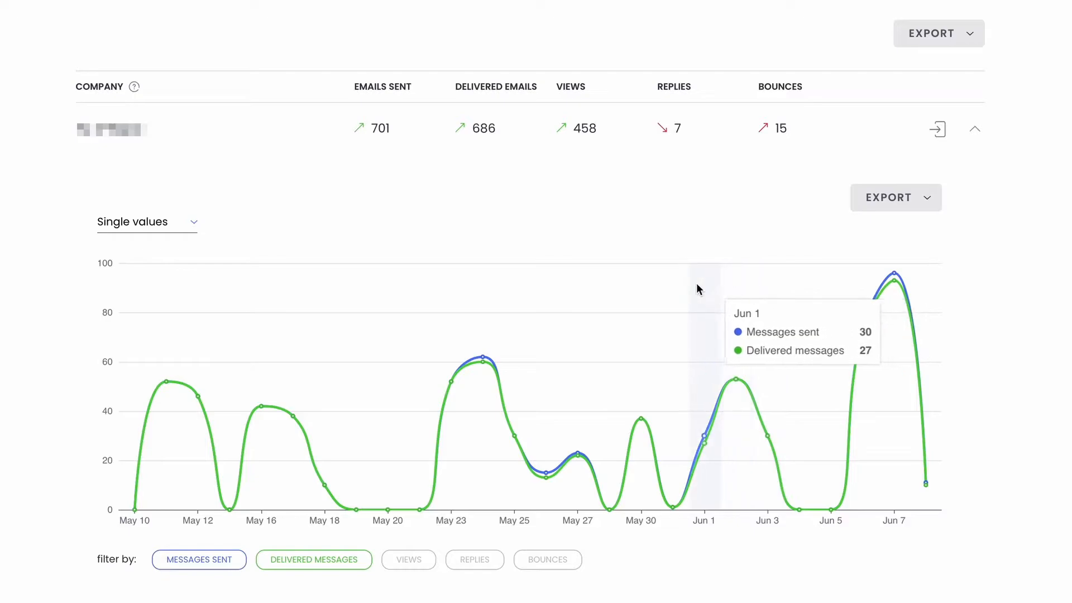
{"action": "mouse_move", "coordinate": [513, 290]}
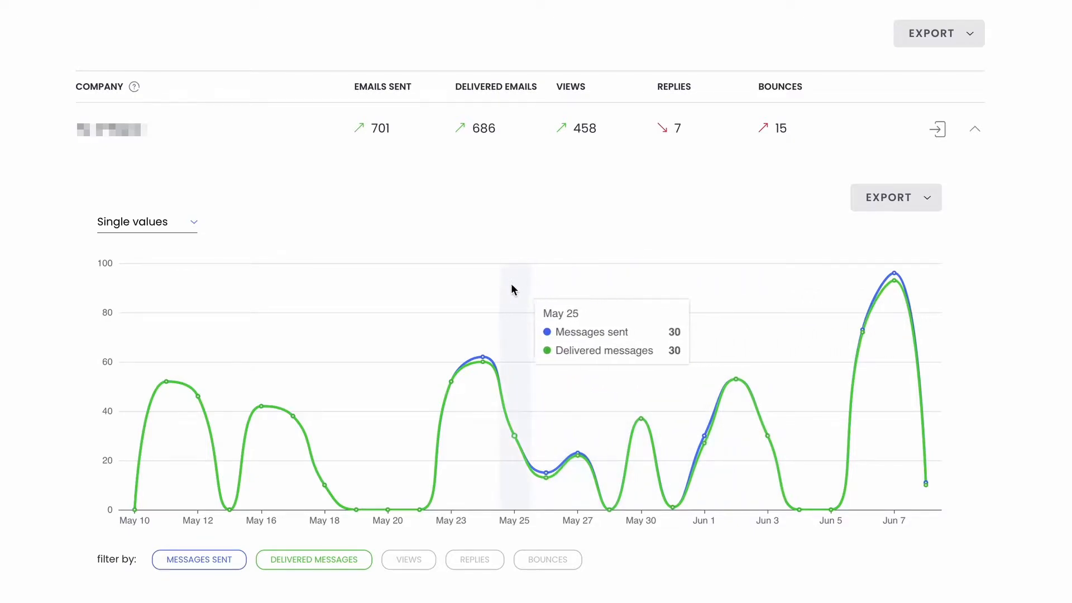
{"action": "mouse_move", "coordinate": [316, 291]}
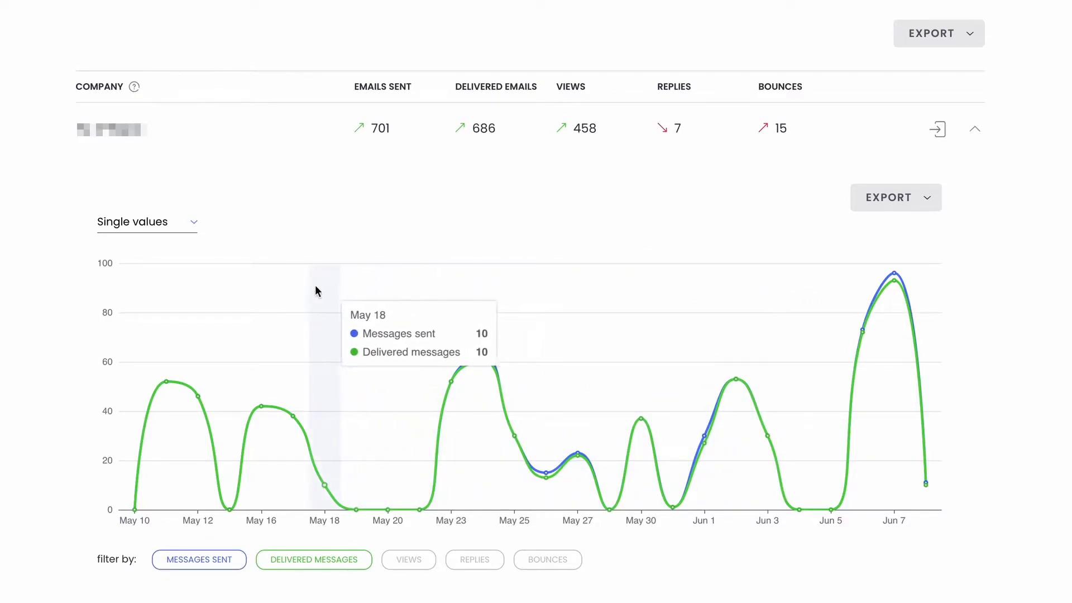
{"action": "mouse_move", "coordinate": [123, 290]}
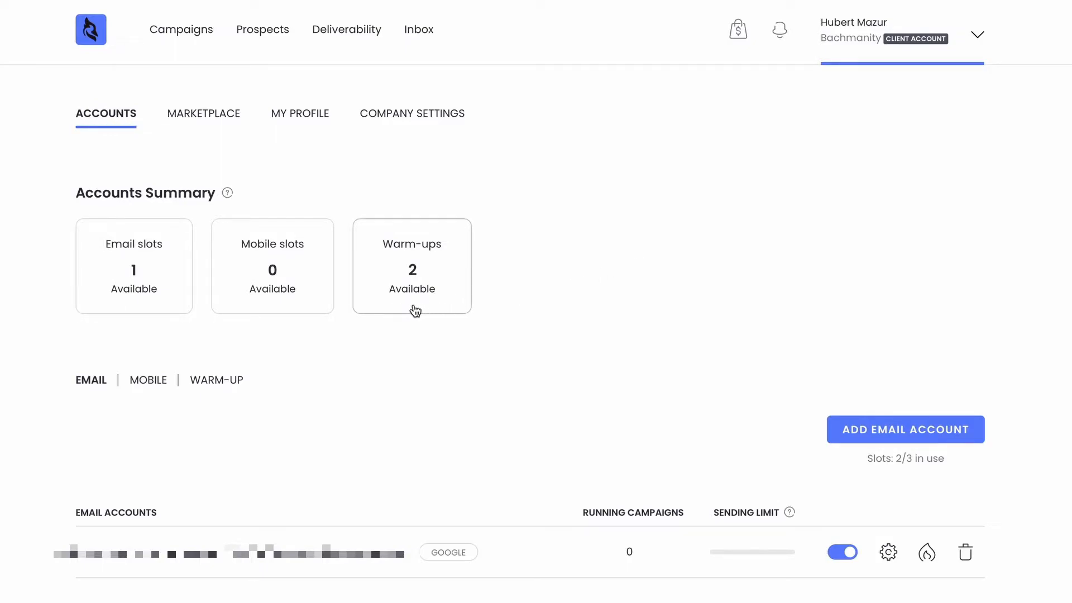
Go to the Warm-ups card from Bachmanity's Accounts settings, reaching the Add warm up form.
{"action": "left_click", "coordinate": [412, 267]}
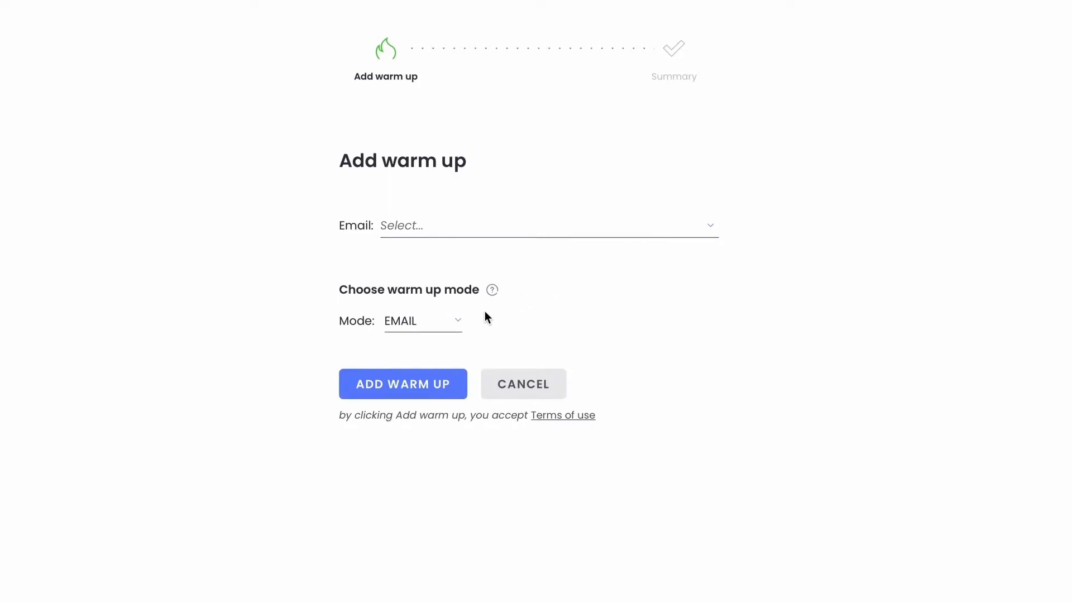
Review the warm-up modes, keep EMAIL selected, and add the warm-up.
{"action": "left_click", "coordinate": [422, 320]}
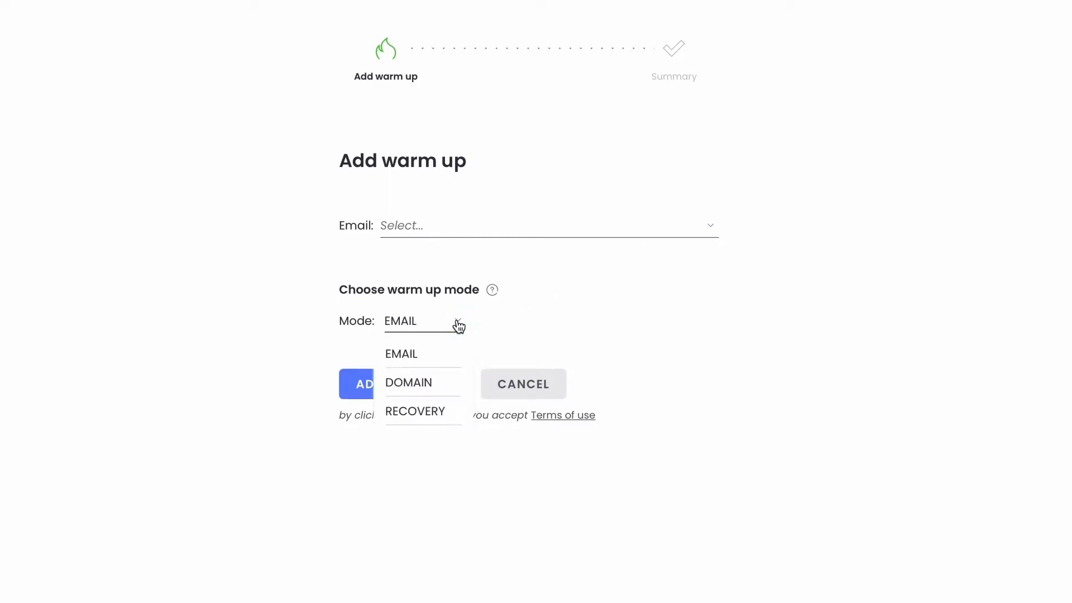
{"action": "mouse_move", "coordinate": [448, 367]}
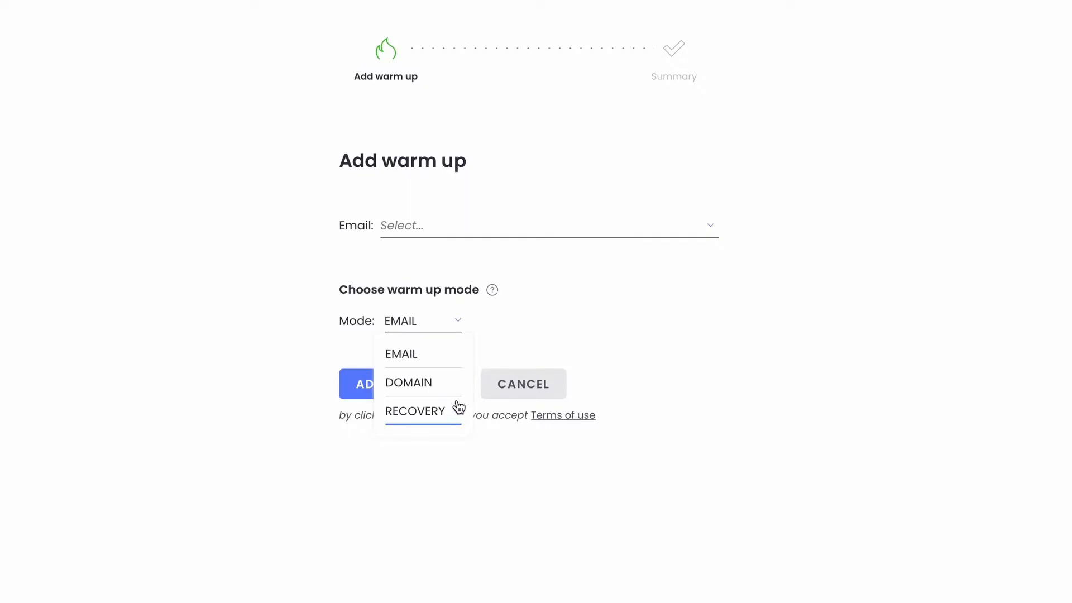
{"action": "mouse_move", "coordinate": [445, 370]}
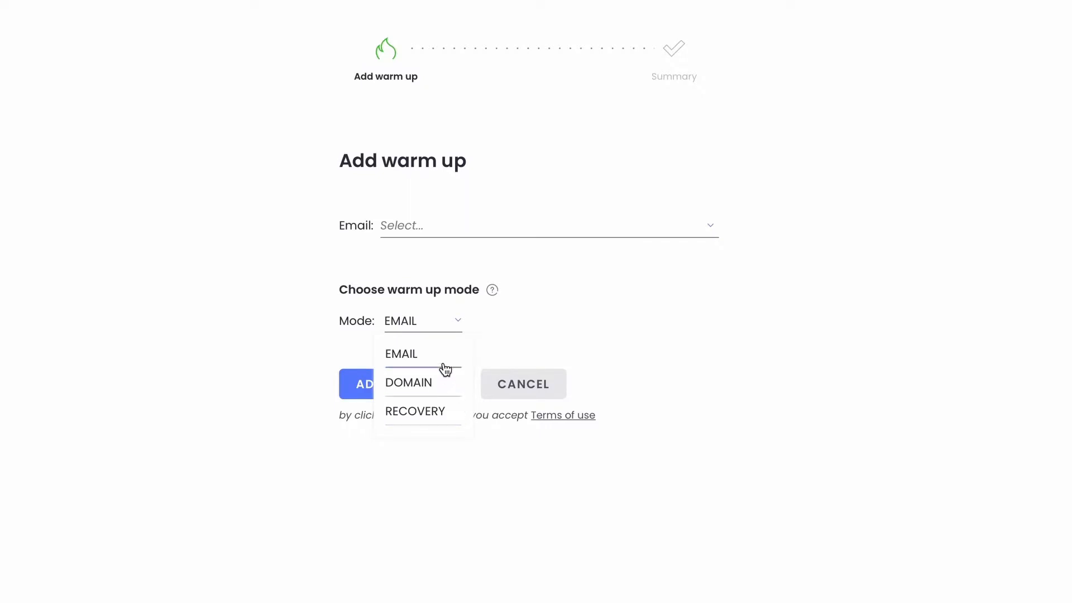
{"action": "left_click", "coordinate": [401, 354]}
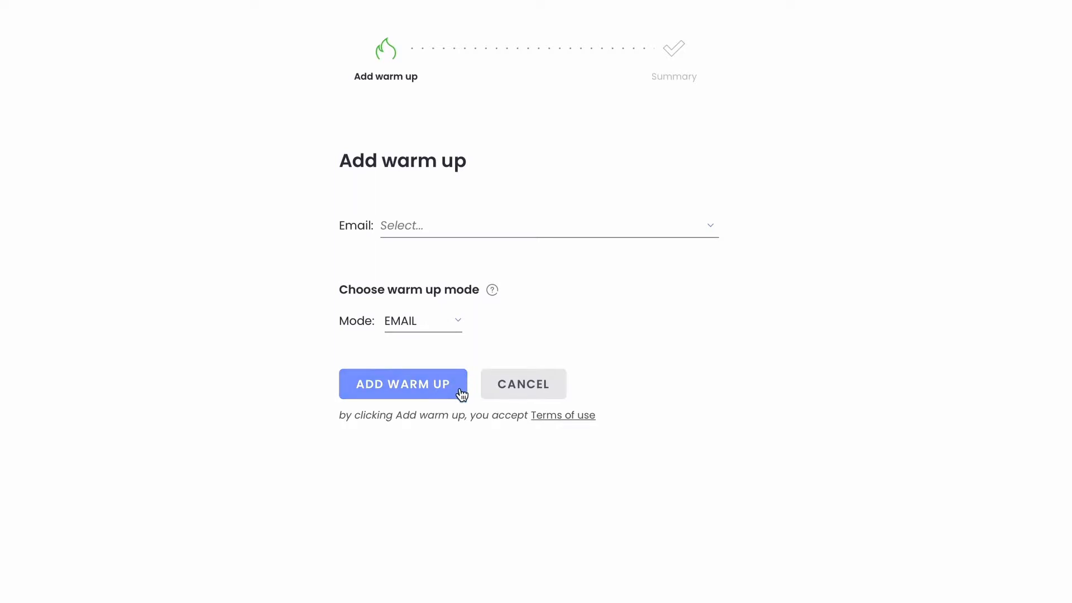
{"action": "left_click", "coordinate": [403, 382]}
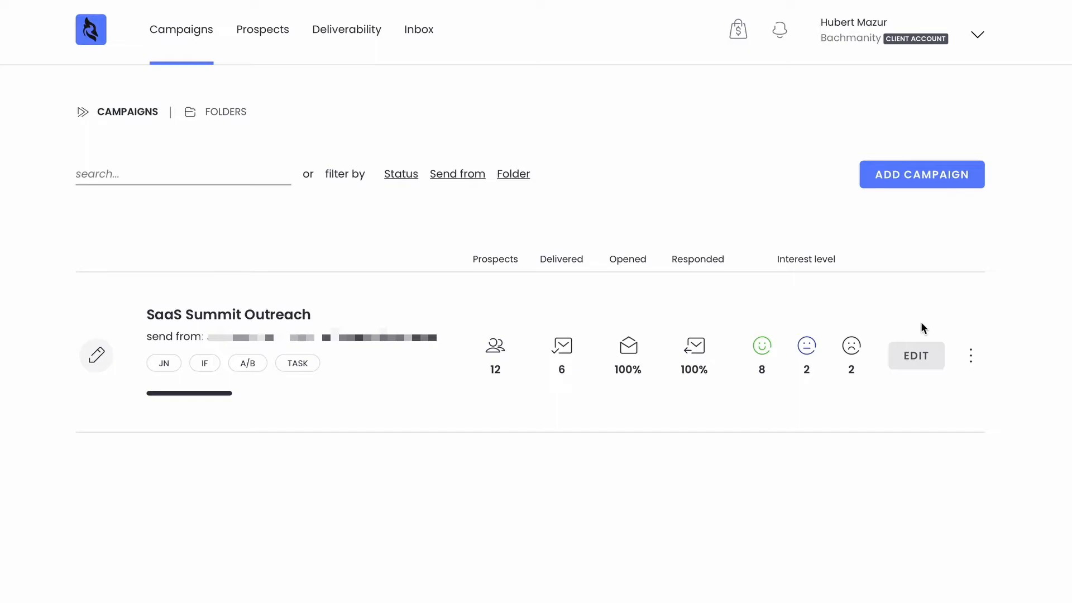
{"action": "mouse_move", "coordinate": [860, 384]}
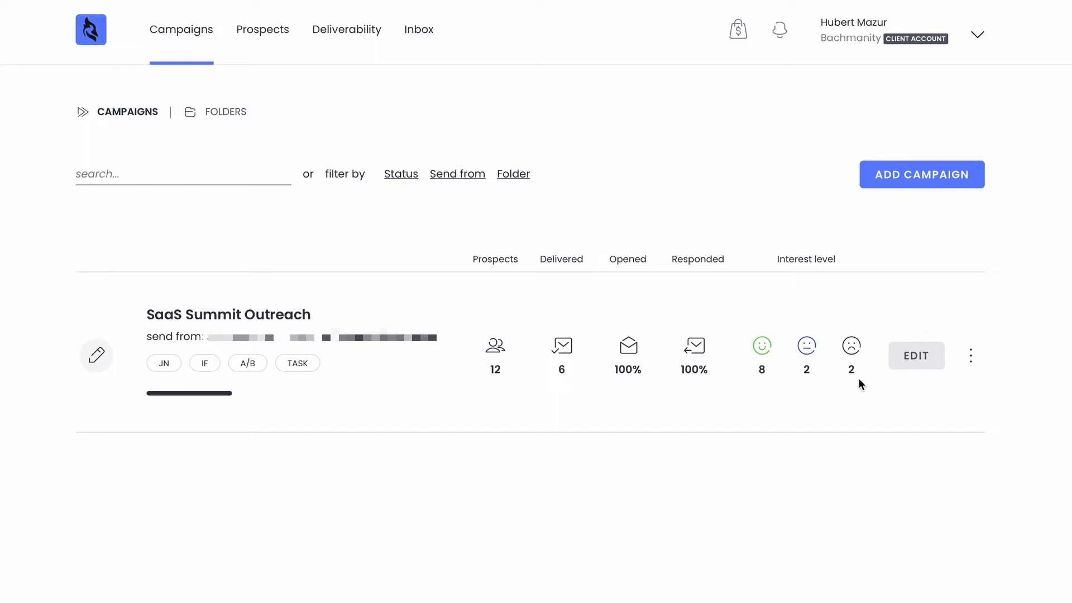
{"action": "mouse_move", "coordinate": [469, 394]}
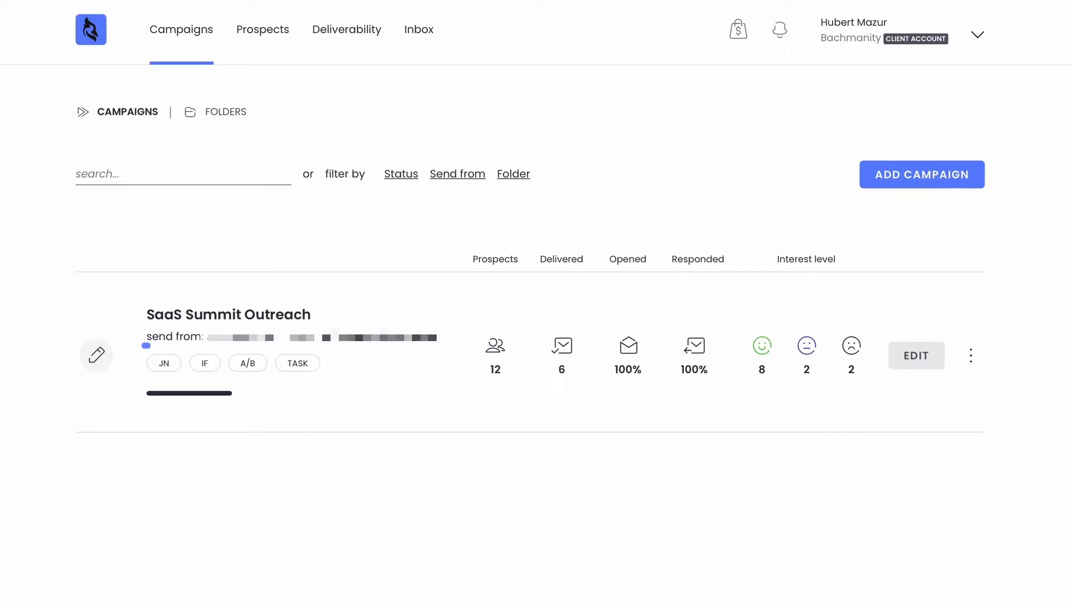
View the SaaS Summit Outreach campaign's Stats with prospect, opened and responded figures.
{"action": "left_click", "coordinate": [228, 313]}
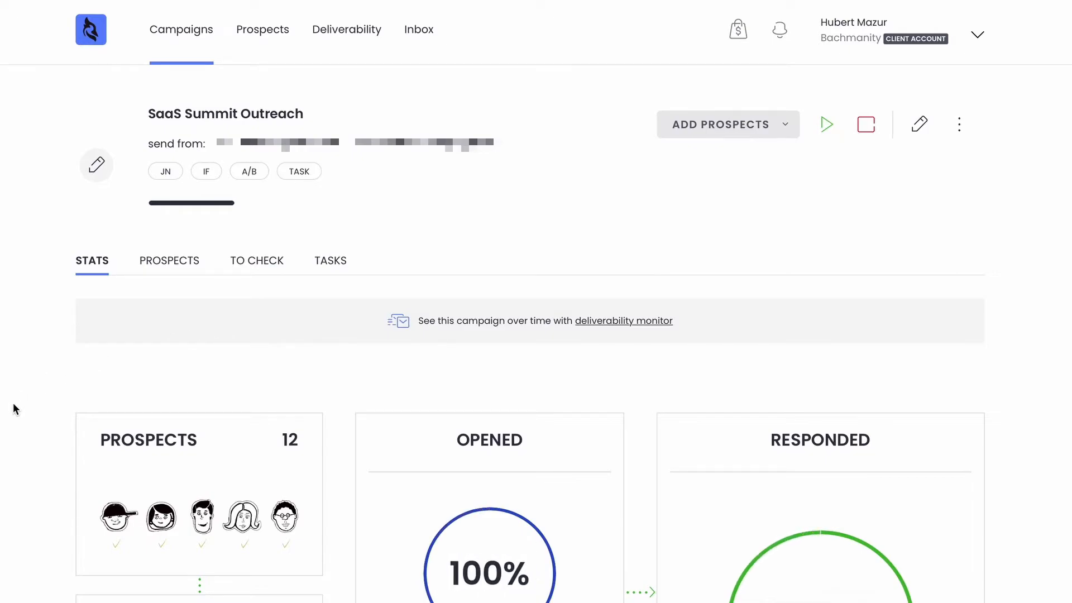
{"action": "scroll", "scroll_direction": "down", "scroll_amount": 3}
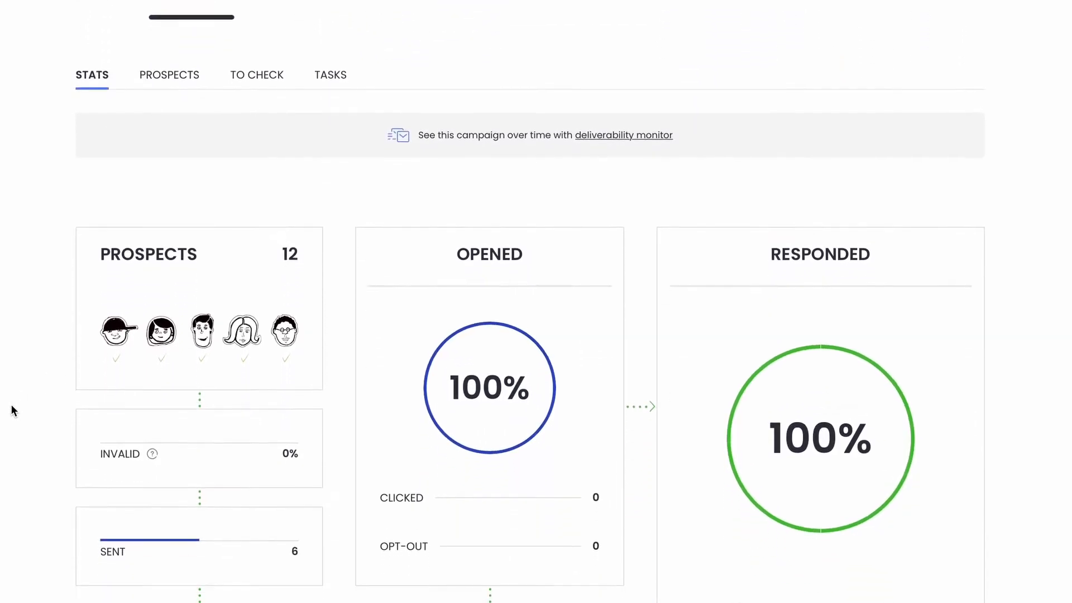
{"action": "scroll", "scroll_direction": "down", "scroll_amount": 3}
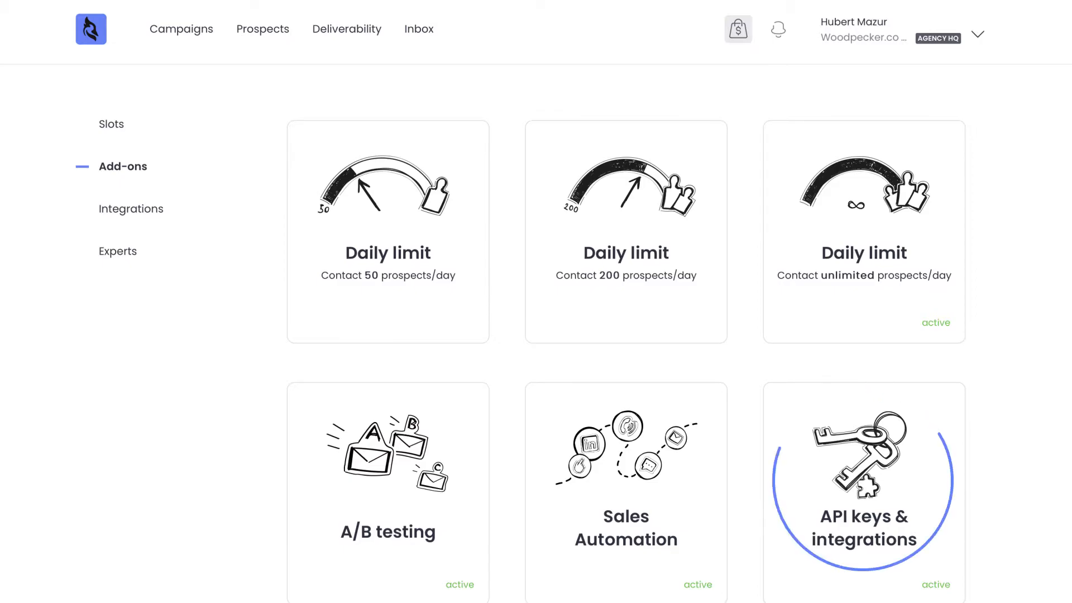
{"action": "mouse_move", "coordinate": [863, 479]}
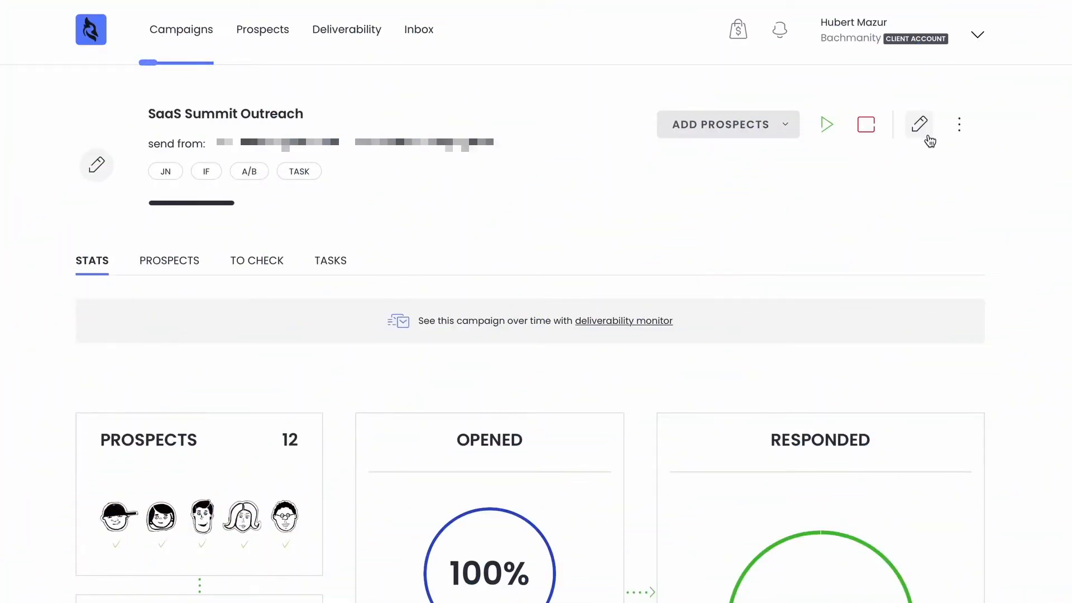
Edit the SaaS Summit Outreach campaign and check its send-from addresses, keeping the current one.
{"action": "left_click", "coordinate": [919, 124]}
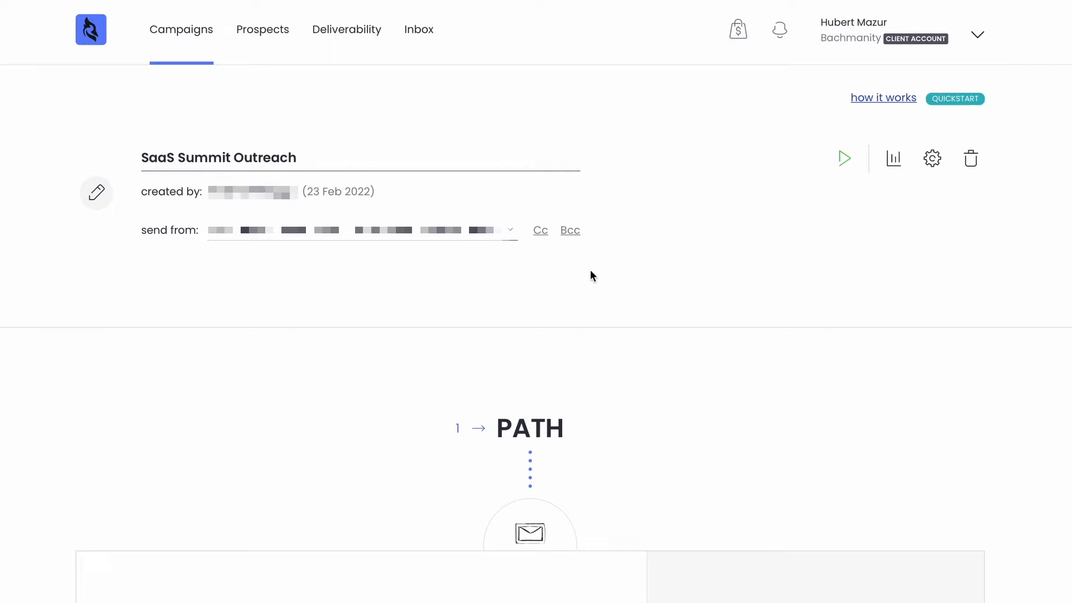
{"action": "left_click", "coordinate": [509, 230]}
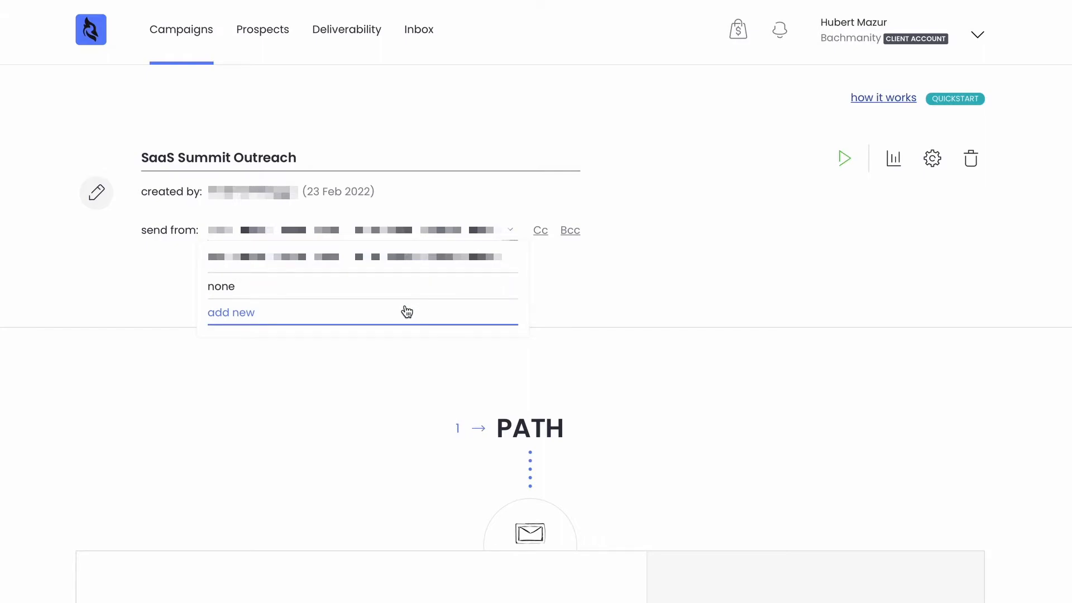
{"action": "mouse_move", "coordinate": [269, 318]}
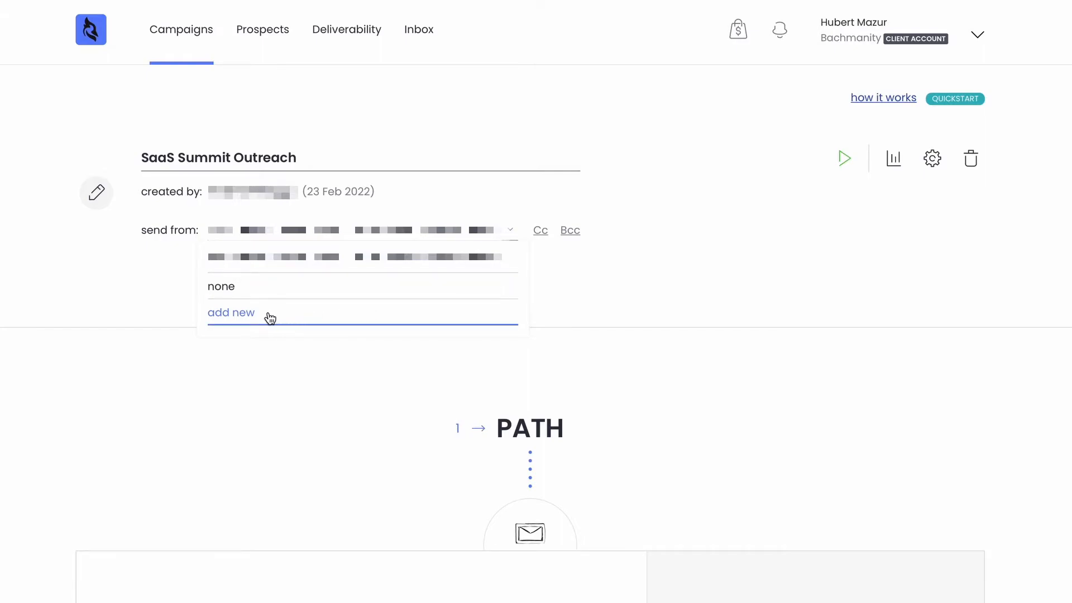
{"action": "left_click", "coordinate": [230, 312]}
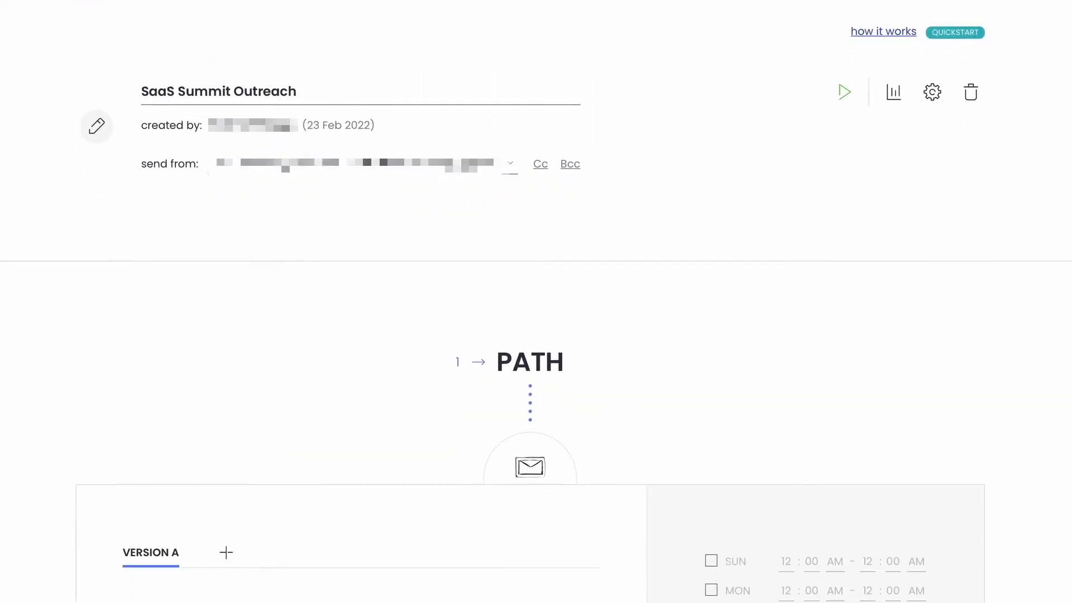
Set the follow-up gap to 3 days and make Friday's sending window end at 09.
{"action": "scroll", "scroll_direction": "down", "scroll_amount": 3}
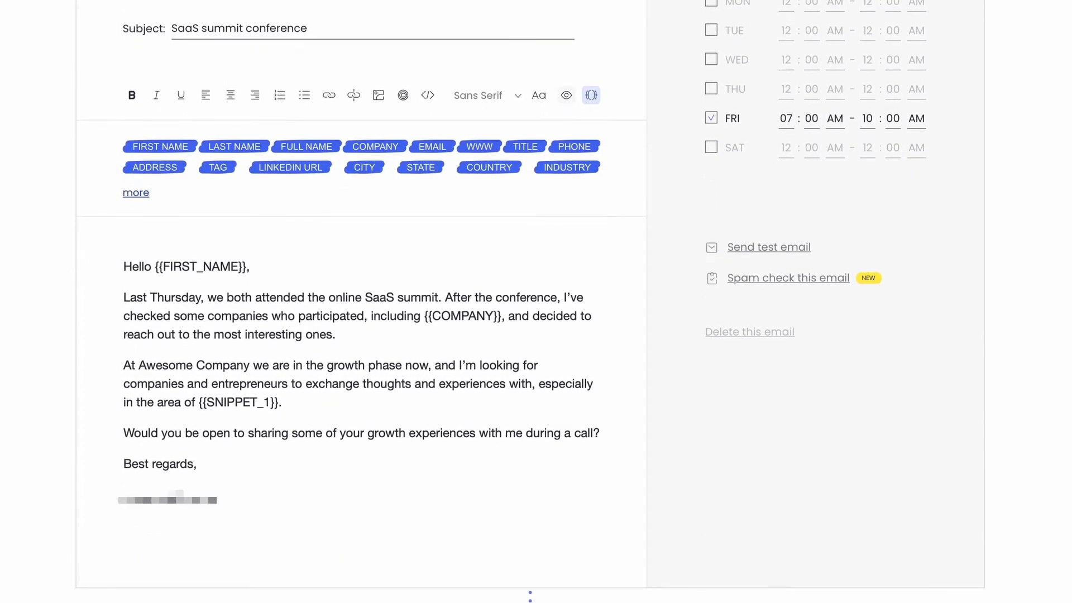
{"action": "scroll", "scroll_direction": "down", "scroll_amount": 3}
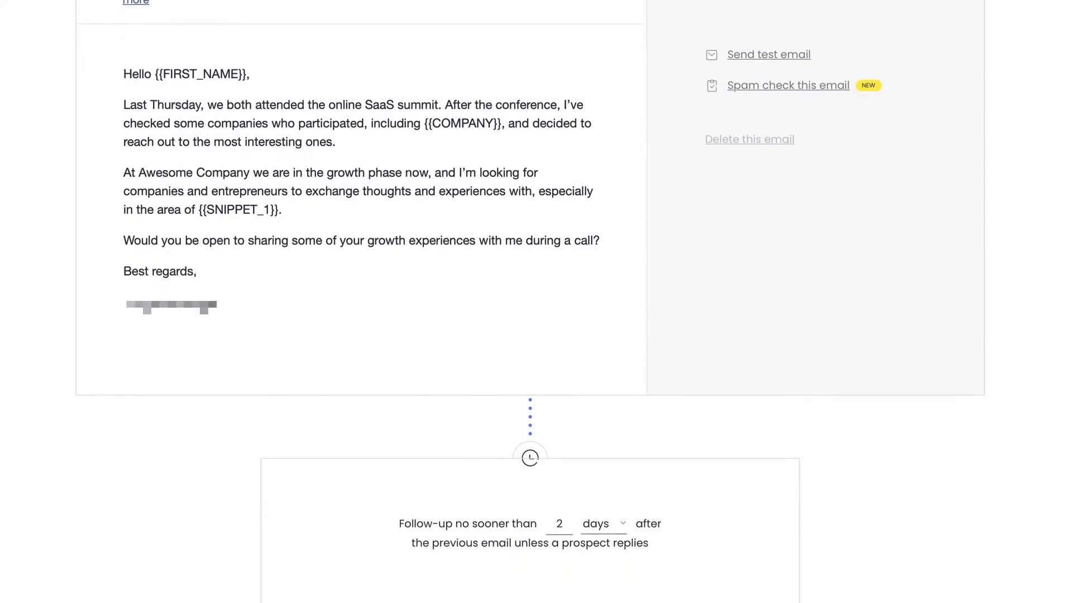
{"action": "scroll", "scroll_direction": "down", "scroll_amount": 3}
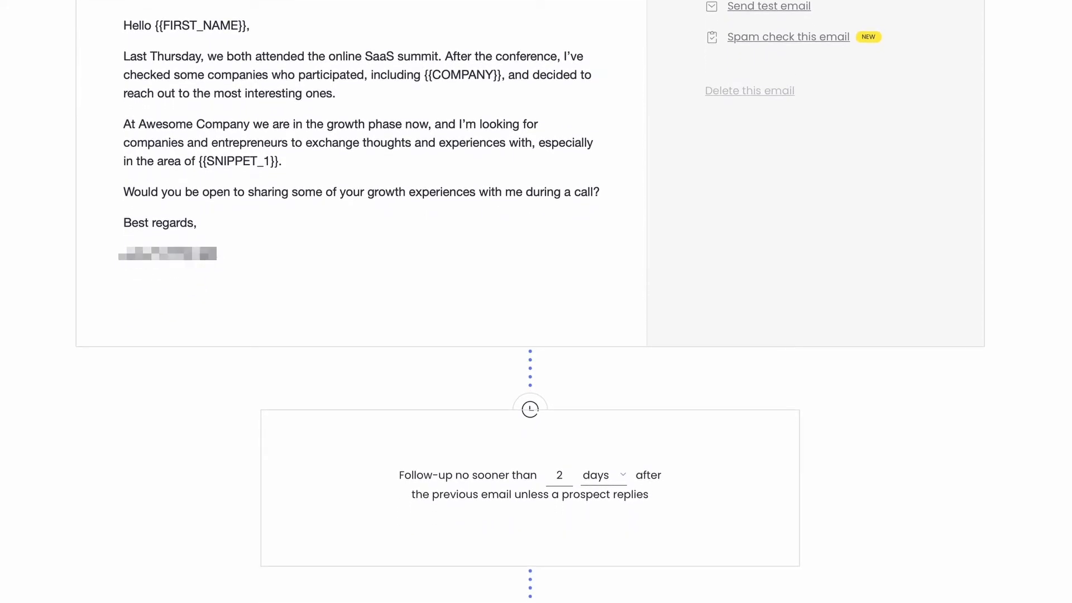
{"action": "mouse_move", "coordinate": [631, 441]}
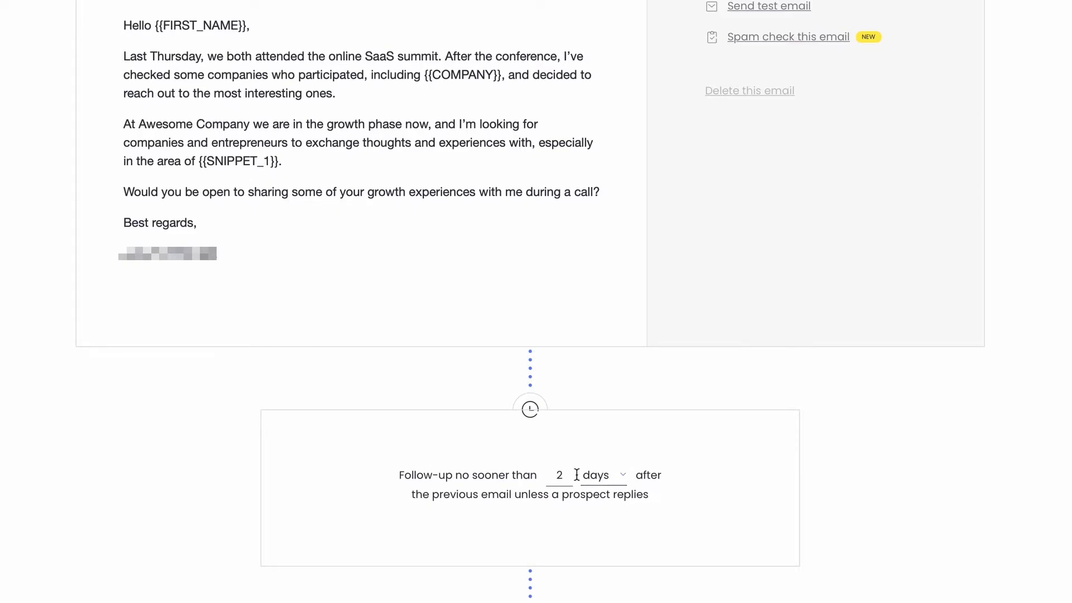
{"action": "type", "text": "3"}
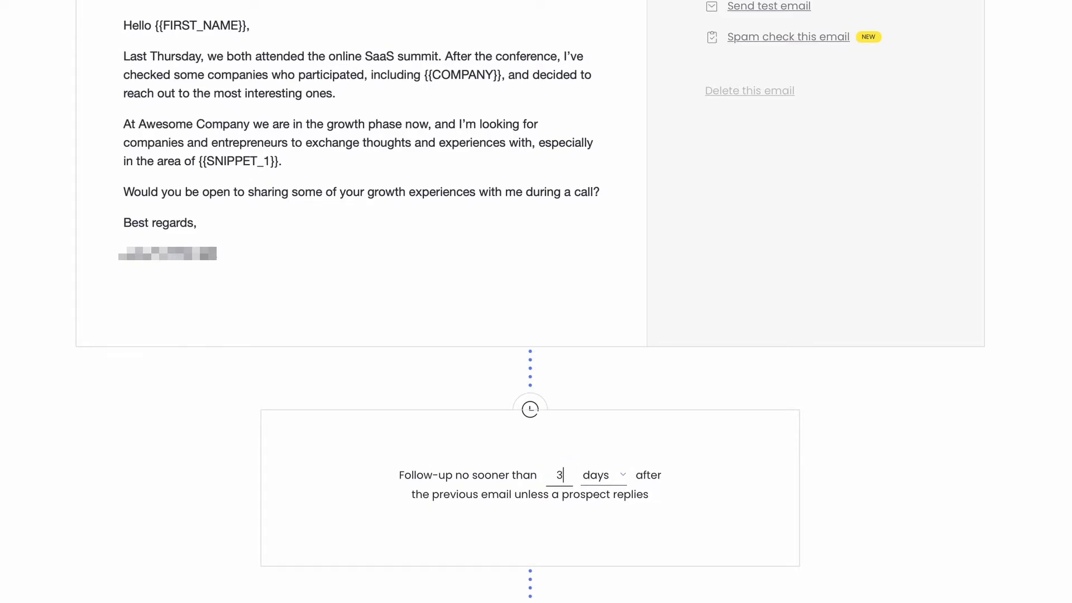
{"action": "scroll", "scroll_direction": "up", "scroll_amount": 3}
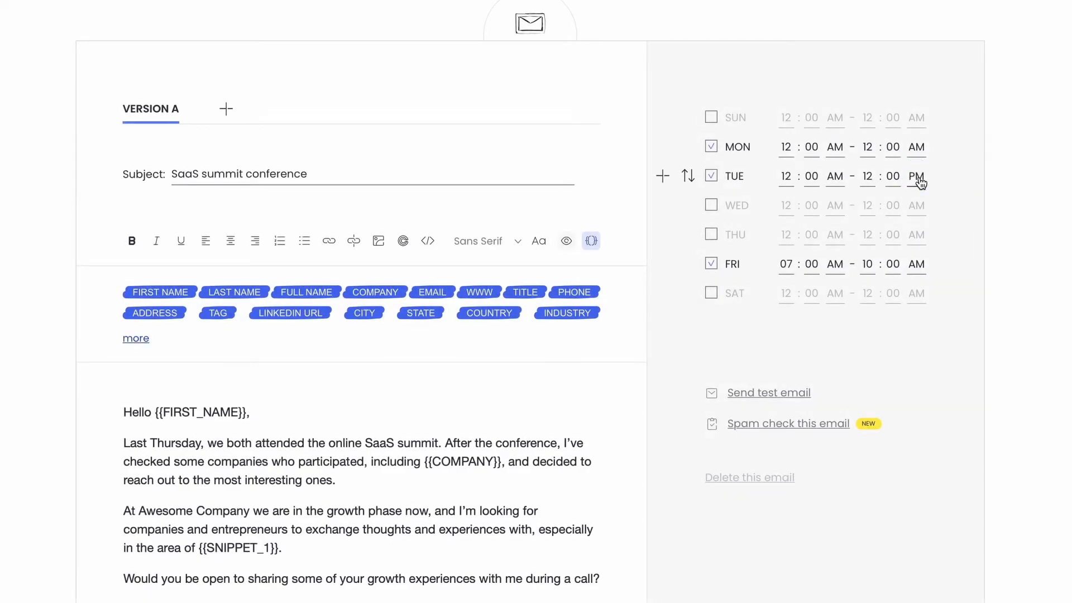
{"action": "left_click", "coordinate": [867, 264]}
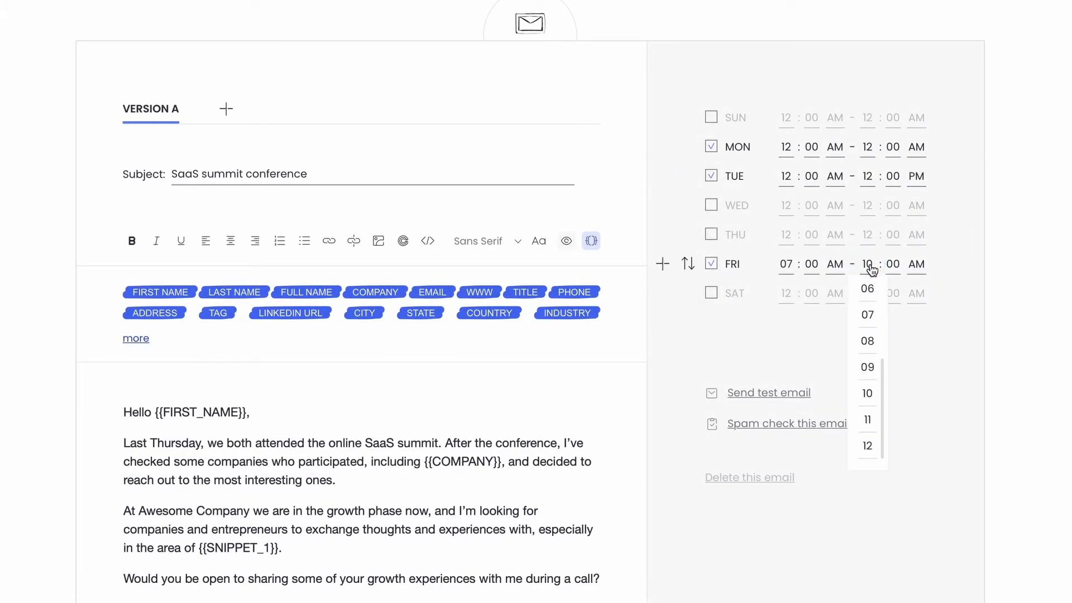
{"action": "left_click", "coordinate": [866, 367]}
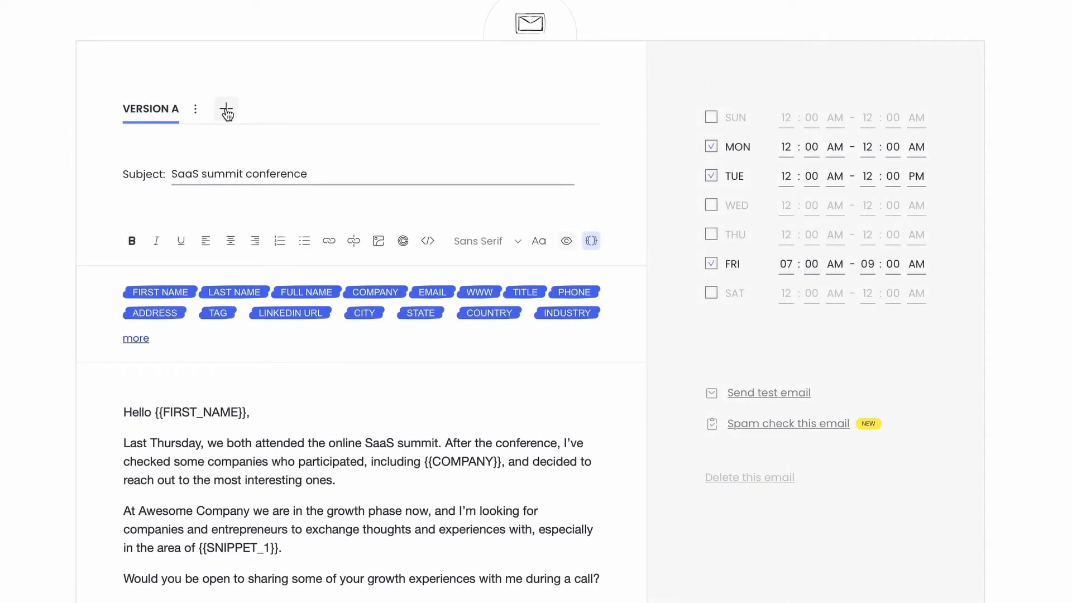
Add a new version alongside VERSION A of the first email and scroll the Has opened Yes/No branches.
{"action": "left_click", "coordinate": [227, 109]}
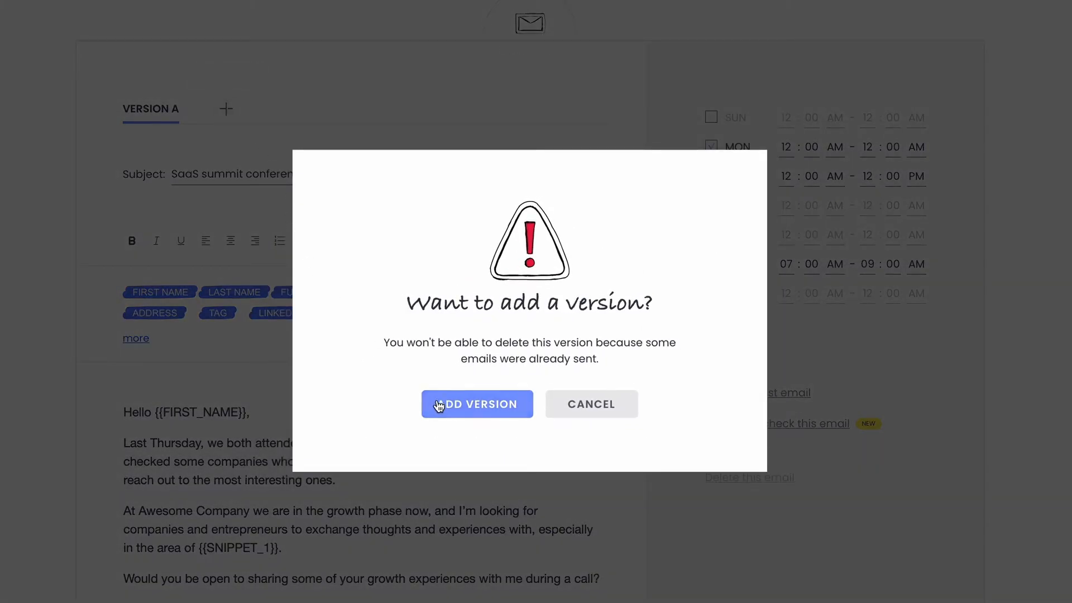
{"action": "left_click", "coordinate": [477, 403]}
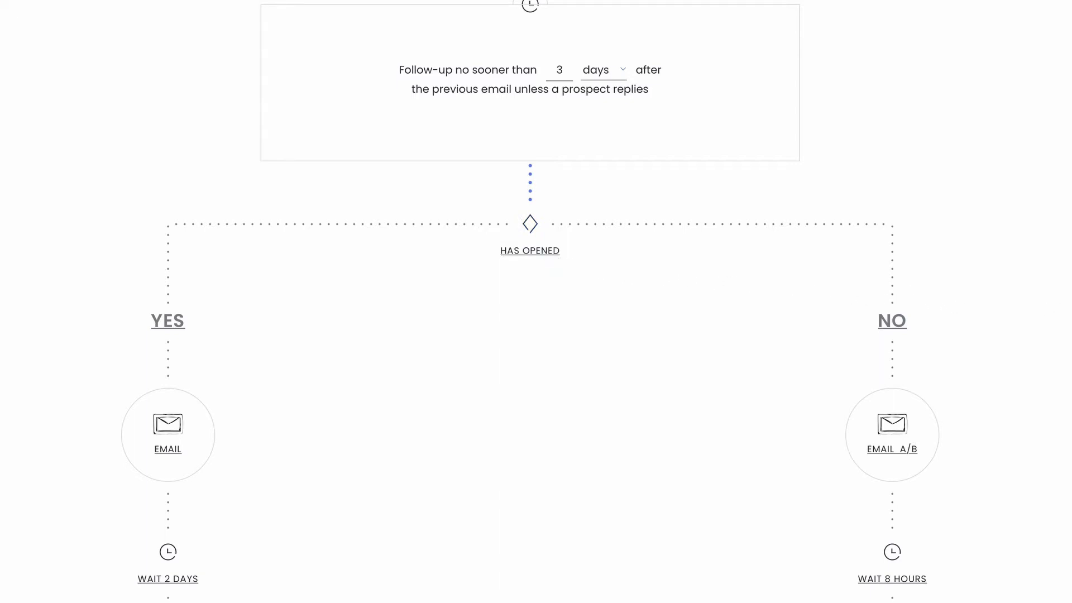
{"action": "scroll", "scroll_direction": "down", "scroll_amount": 3}
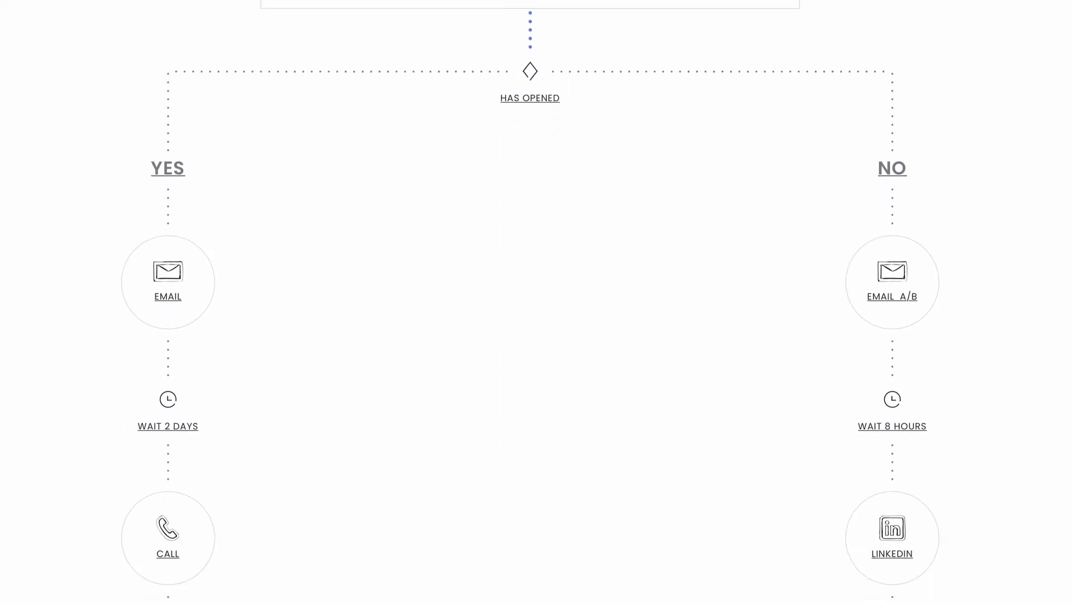
{"action": "scroll", "scroll_direction": "down", "scroll_amount": 3}
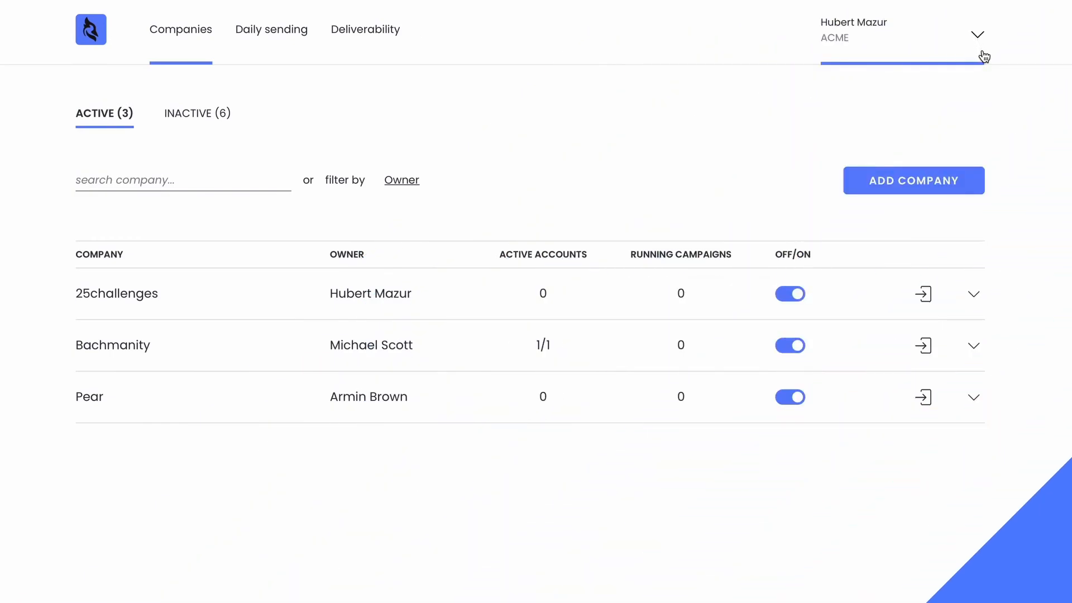
{"action": "mouse_move", "coordinate": [979, 165]}
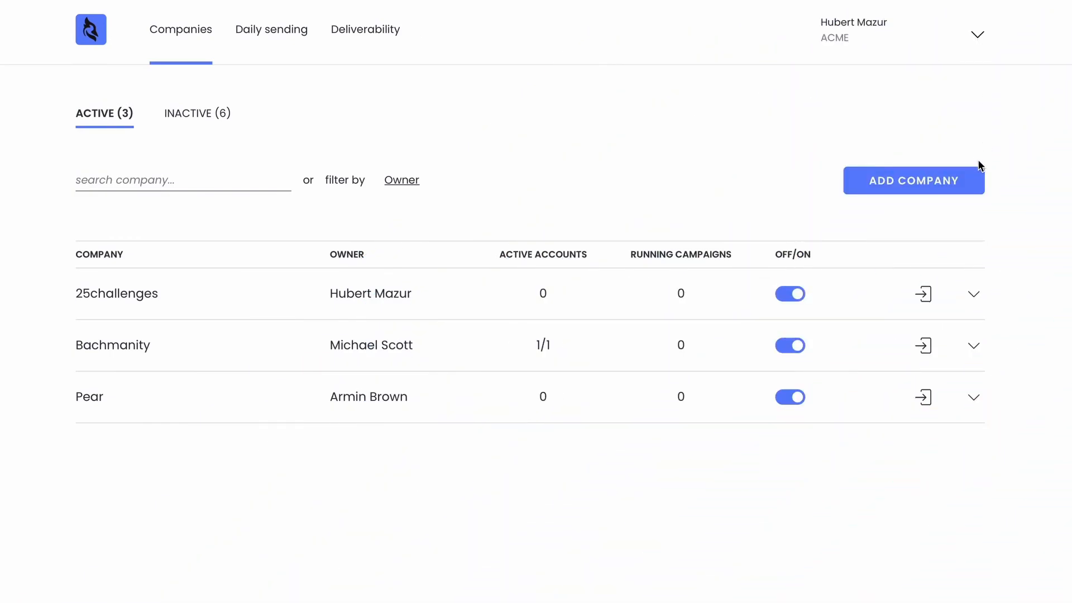
Start the Add new company form from the Companies page.
{"action": "left_click", "coordinate": [912, 181]}
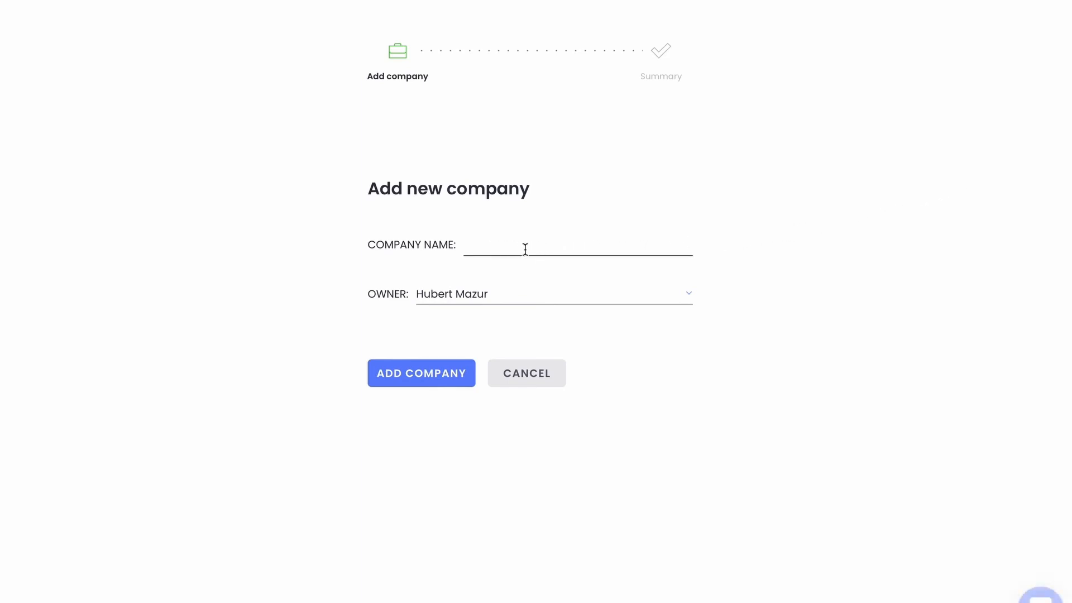
{"action": "mouse_move", "coordinate": [709, 291]}
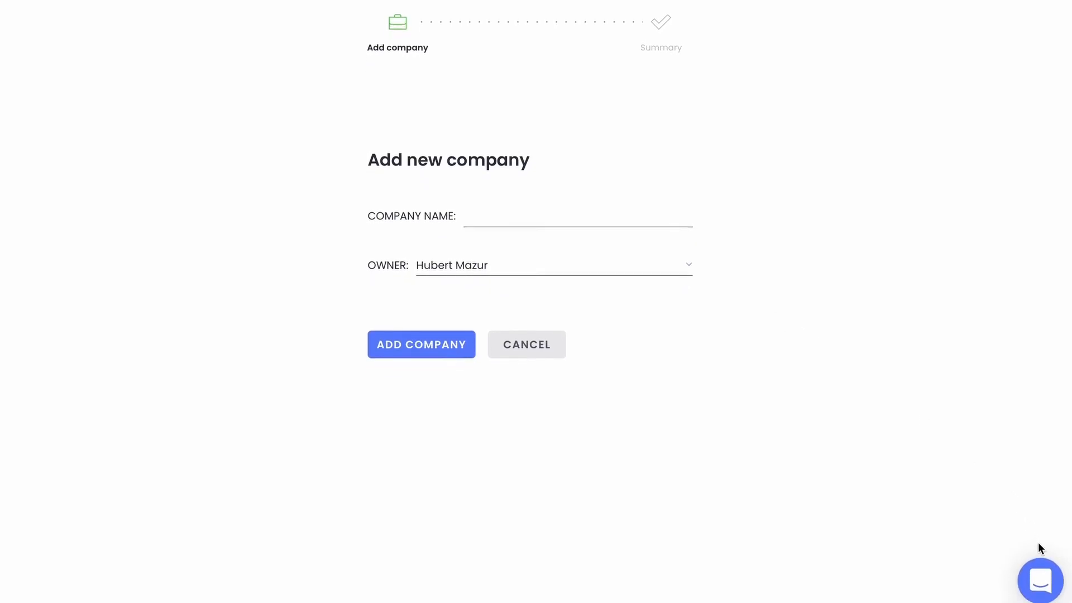
{"action": "left_click", "coordinate": [1040, 581]}
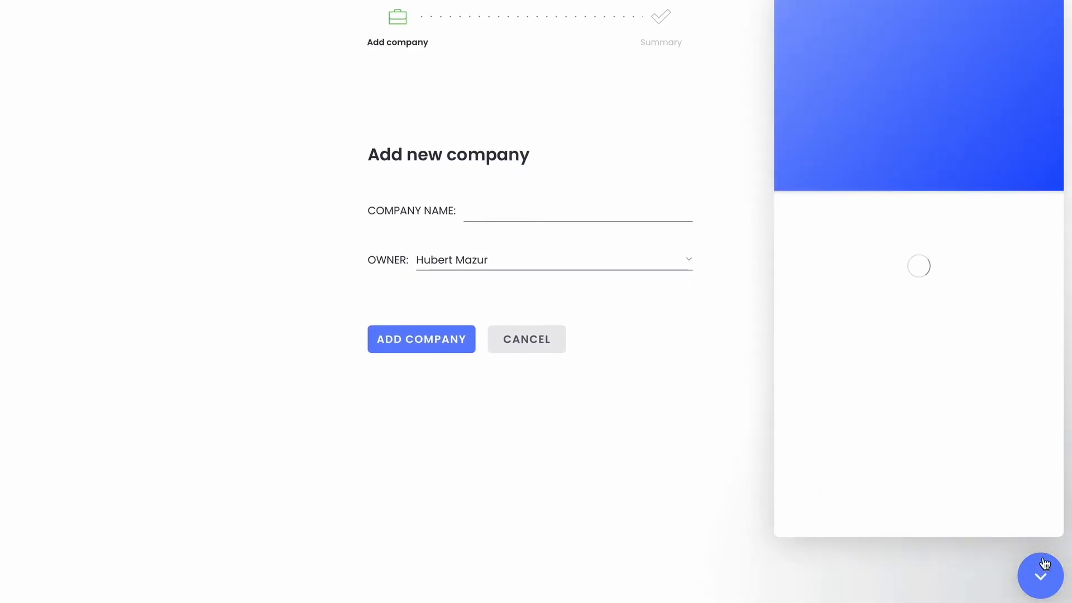
{"action": "left_click", "coordinate": [1039, 574]}
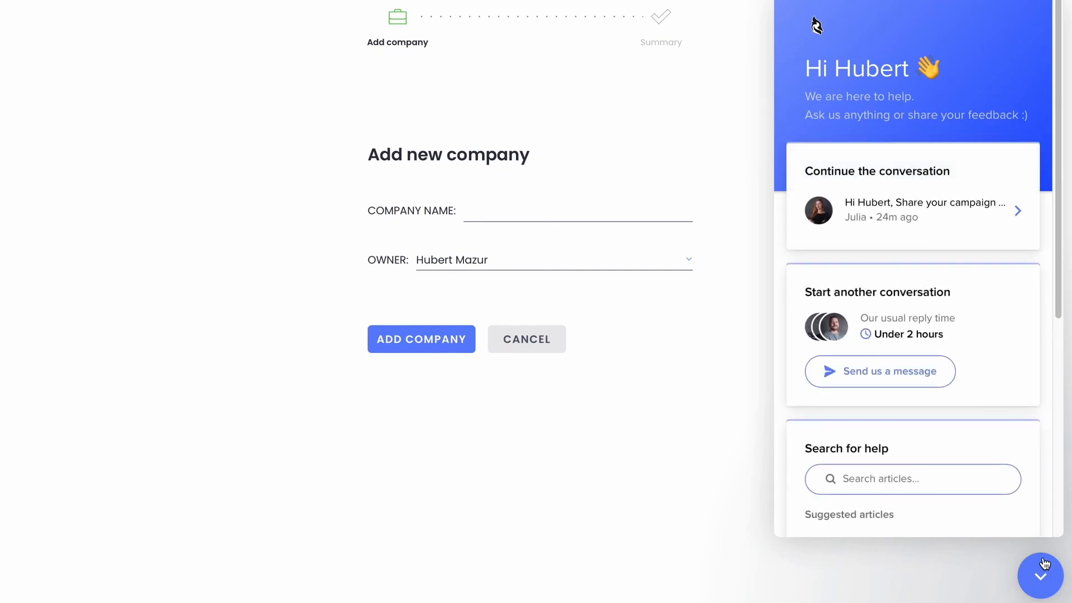
{"action": "left_click", "coordinate": [1041, 574]}
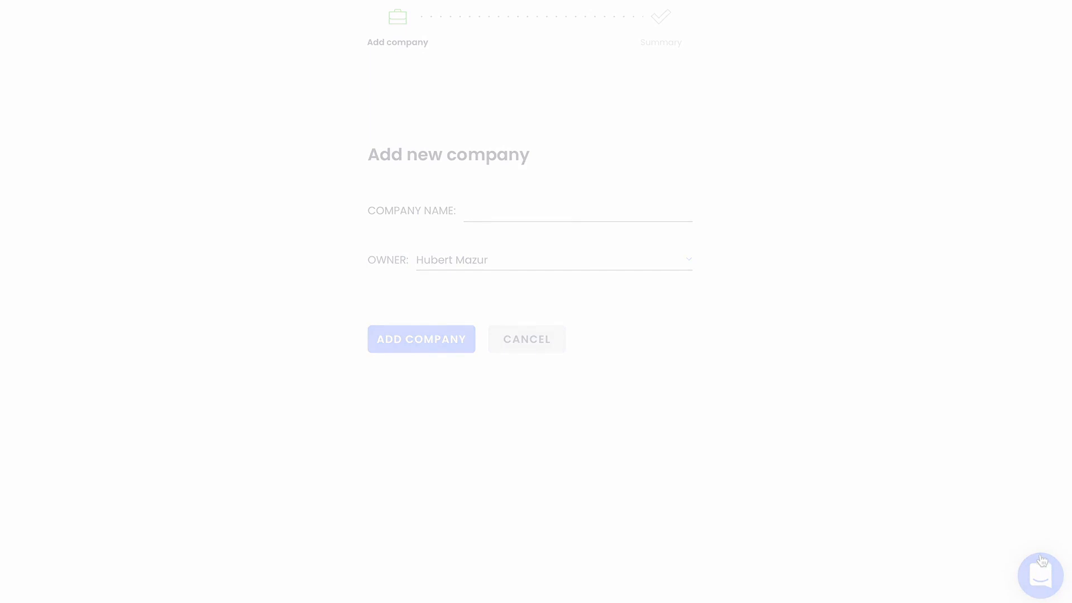